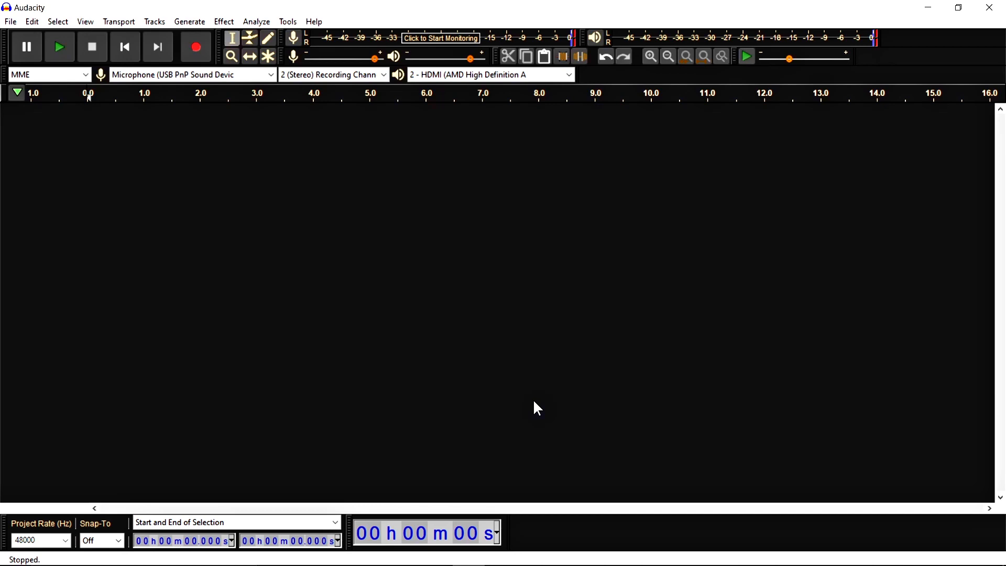
{"action": "mouse_move", "coordinate": [142, 329]}
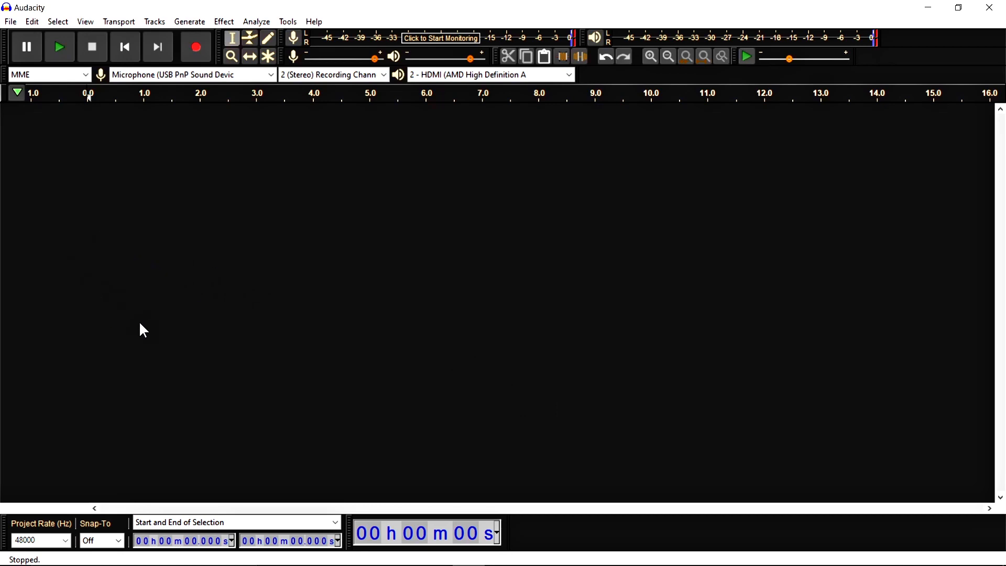
{"action": "mouse_move", "coordinate": [144, 259]}
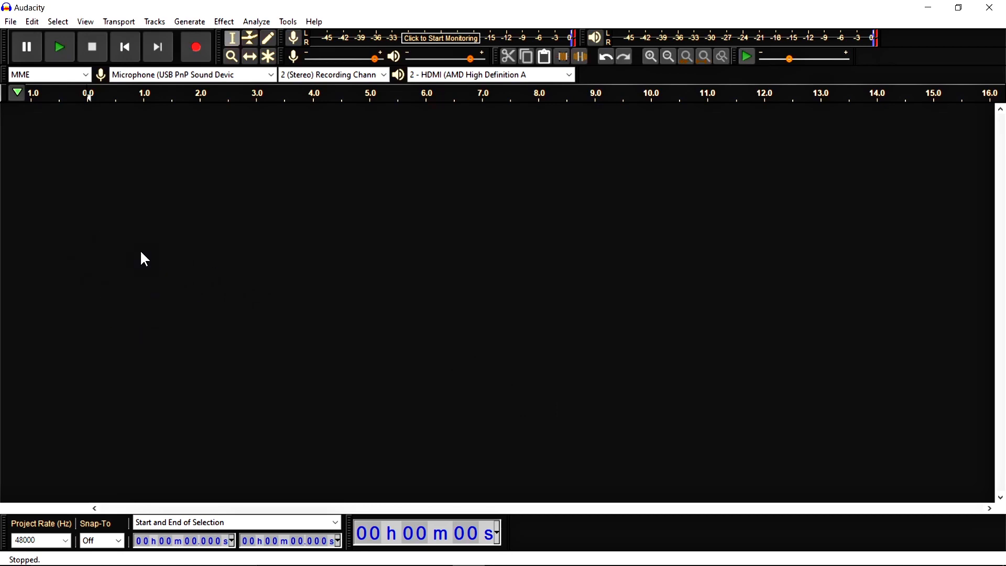
{"action": "mouse_move", "coordinate": [311, 213]}
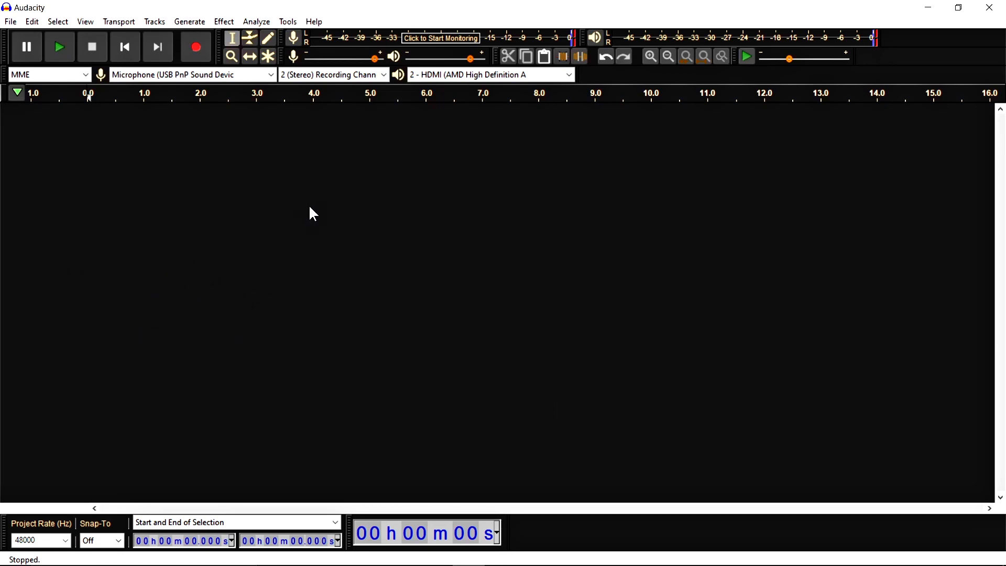
{"action": "mouse_move", "coordinate": [188, 100]}
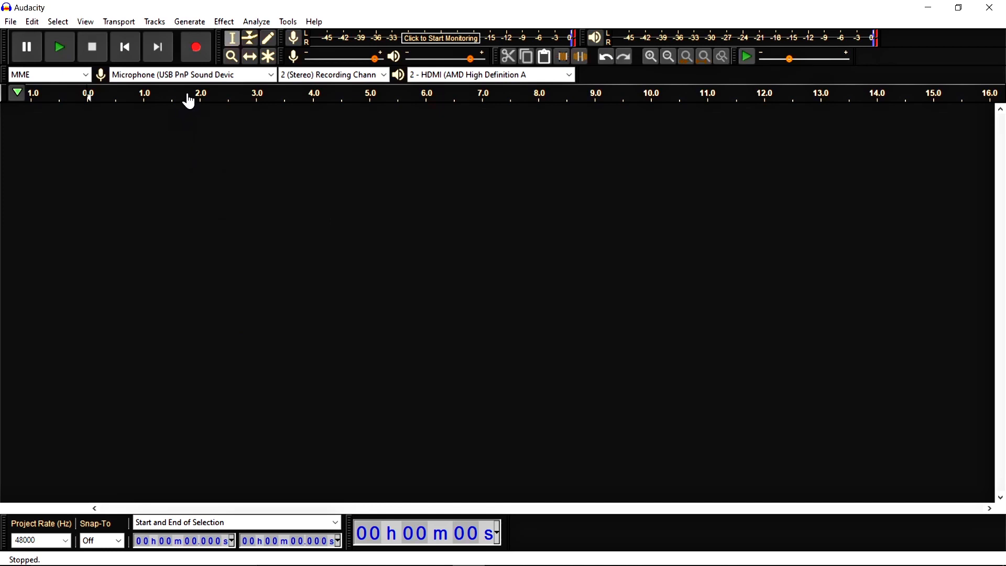
Record a roughly five-second stereo voice clip, then play it back and stop
{"action": "left_click", "coordinate": [195, 47]}
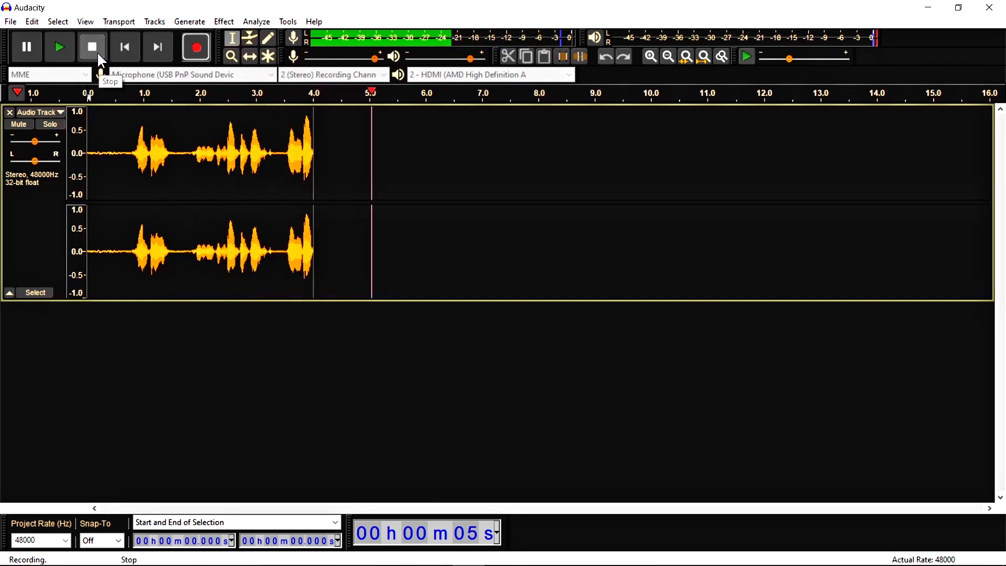
{"action": "left_click", "coordinate": [91, 46]}
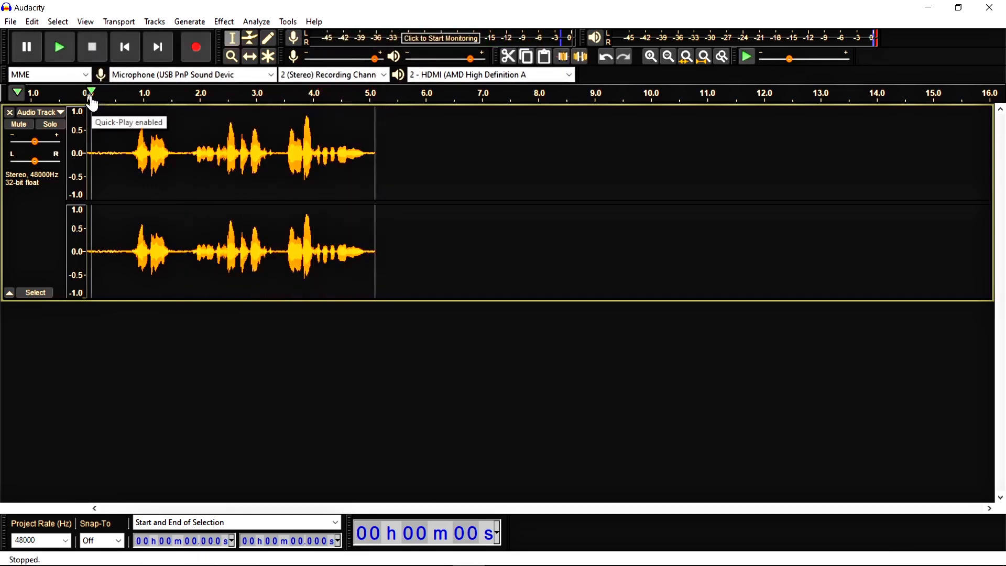
{"action": "left_click", "coordinate": [58, 46]}
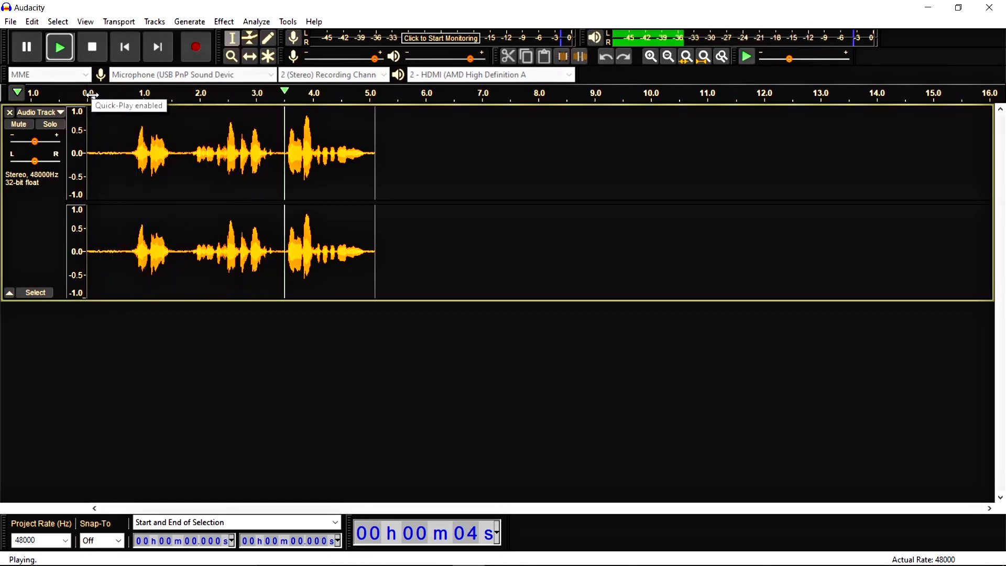
{"action": "left_click", "coordinate": [92, 47]}
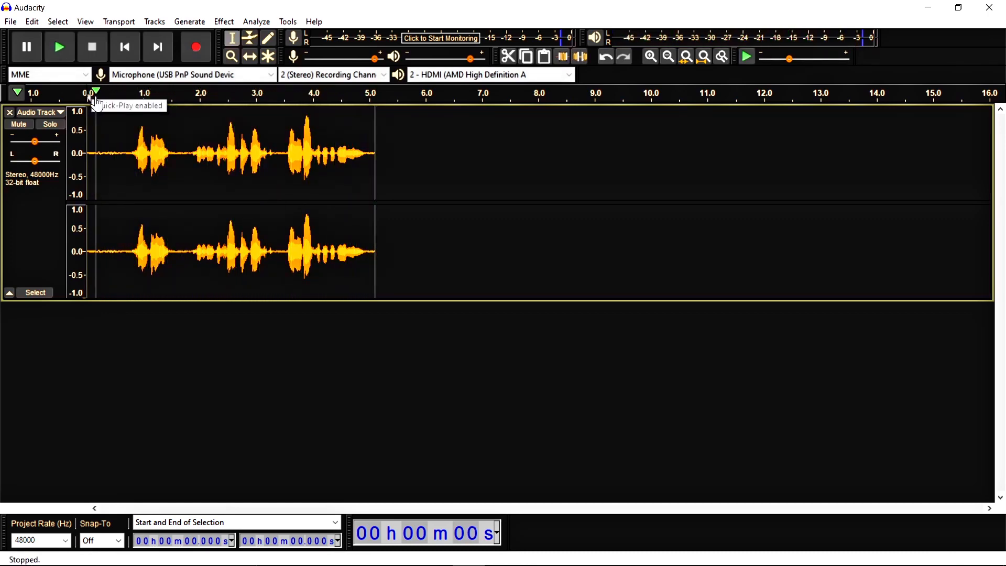
{"action": "mouse_move", "coordinate": [156, 199]}
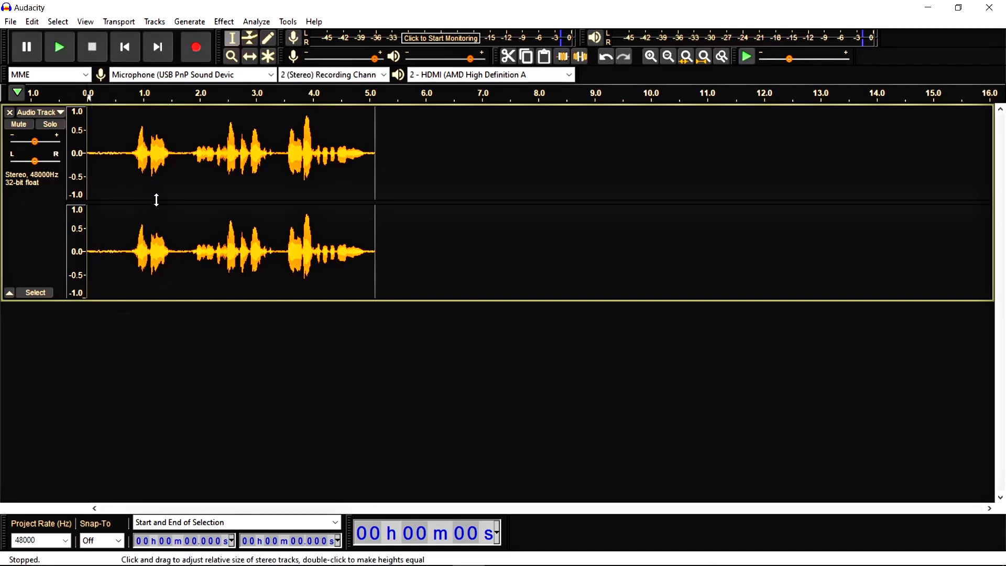
{"action": "mouse_move", "coordinate": [111, 159]}
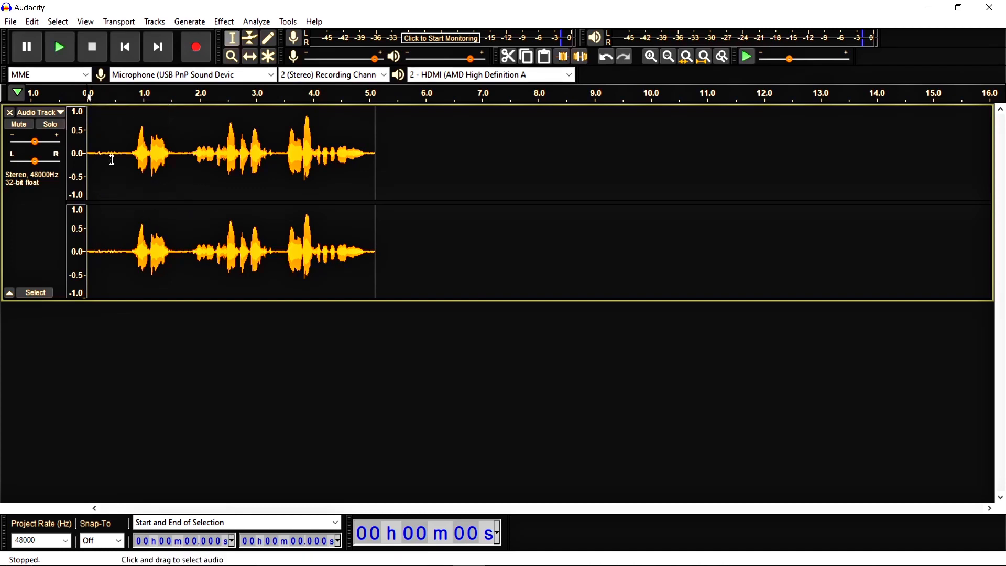
{"action": "mouse_move", "coordinate": [174, 171]}
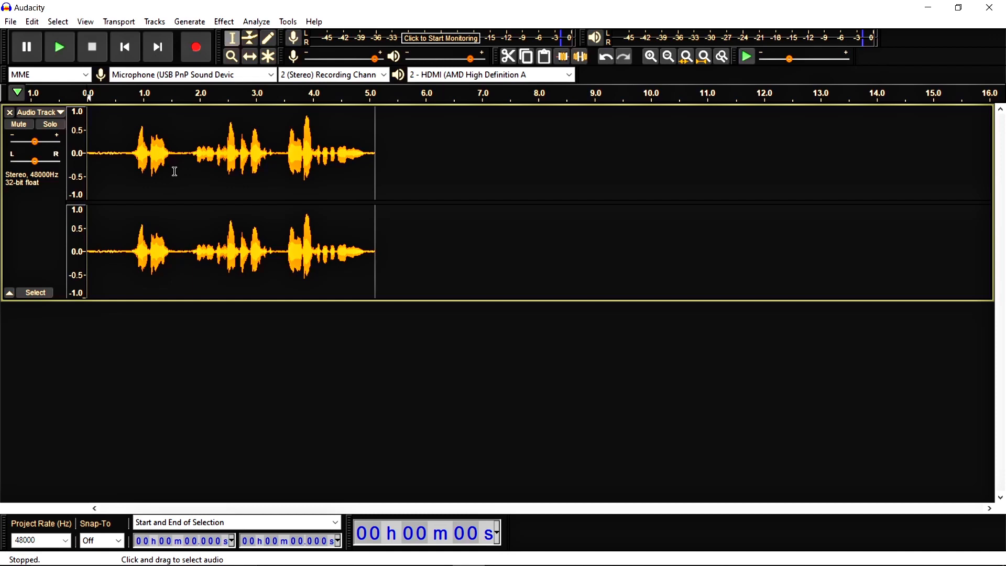
{"action": "mouse_move", "coordinate": [73, 117]}
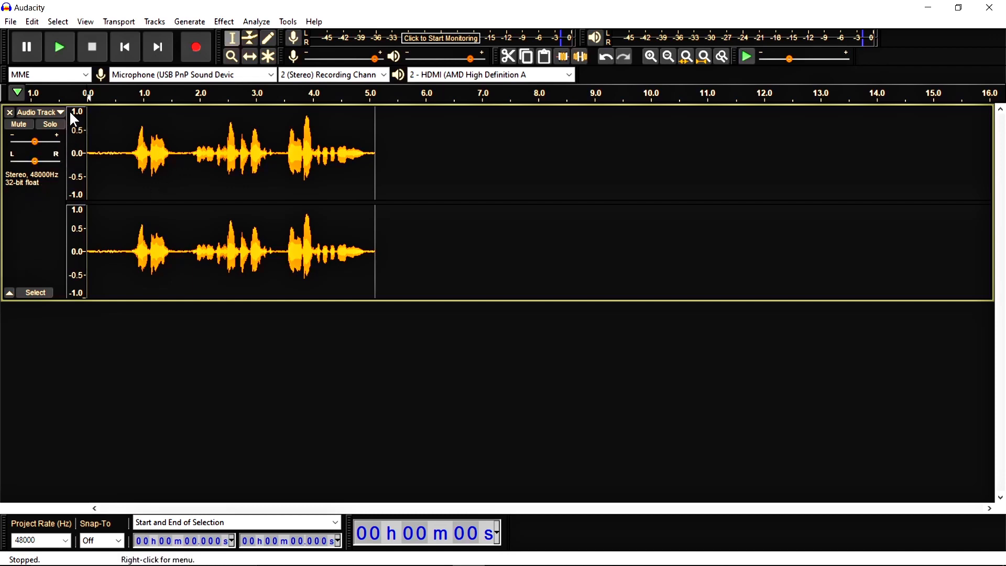
Use the track's dropdown menu to split the stereo recording into two mono tracks
{"action": "left_click", "coordinate": [60, 112]}
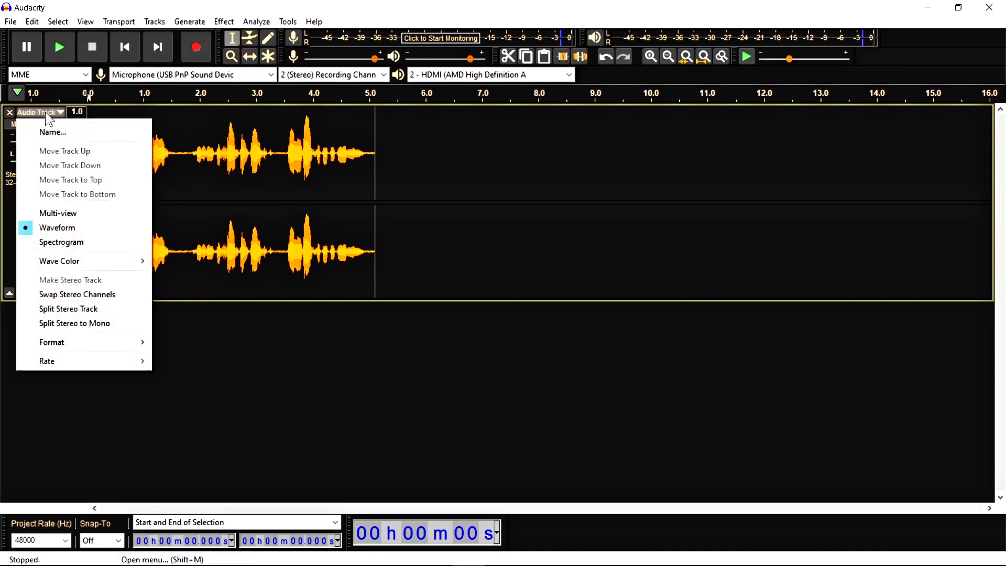
{"action": "mouse_move", "coordinate": [49, 162]}
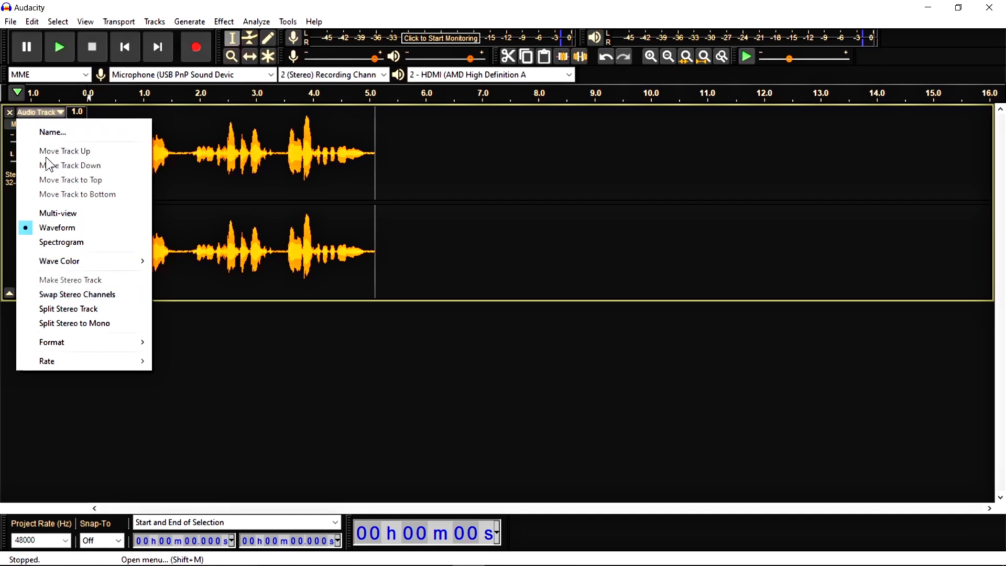
{"action": "mouse_move", "coordinate": [74, 323]}
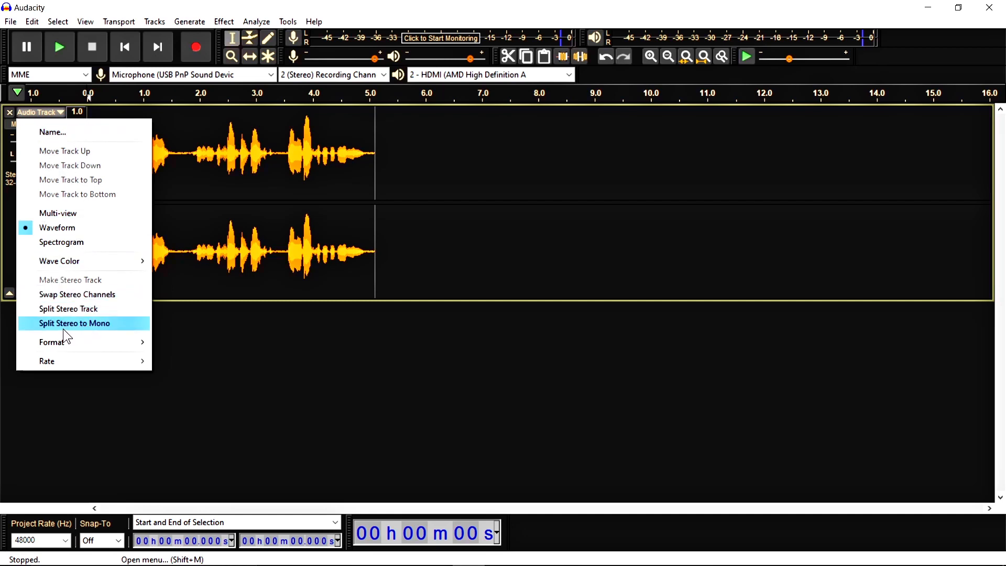
{"action": "mouse_move", "coordinate": [120, 328]}
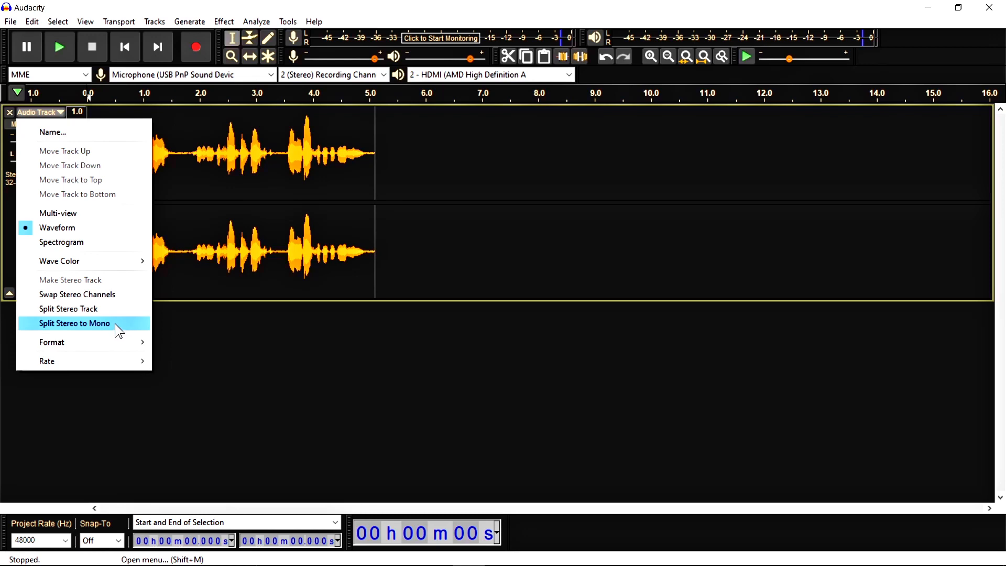
{"action": "mouse_move", "coordinate": [95, 332]}
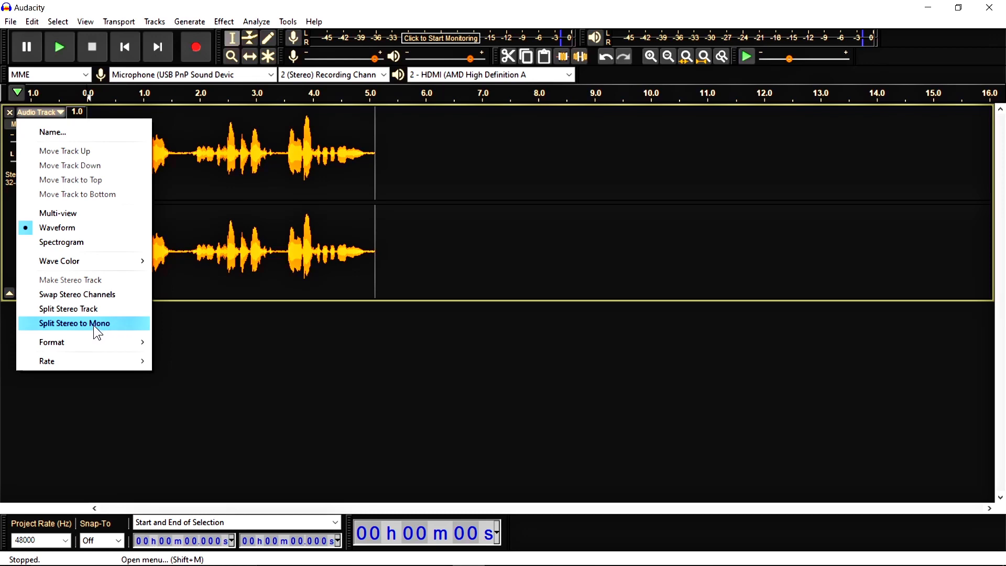
{"action": "mouse_move", "coordinate": [119, 332]}
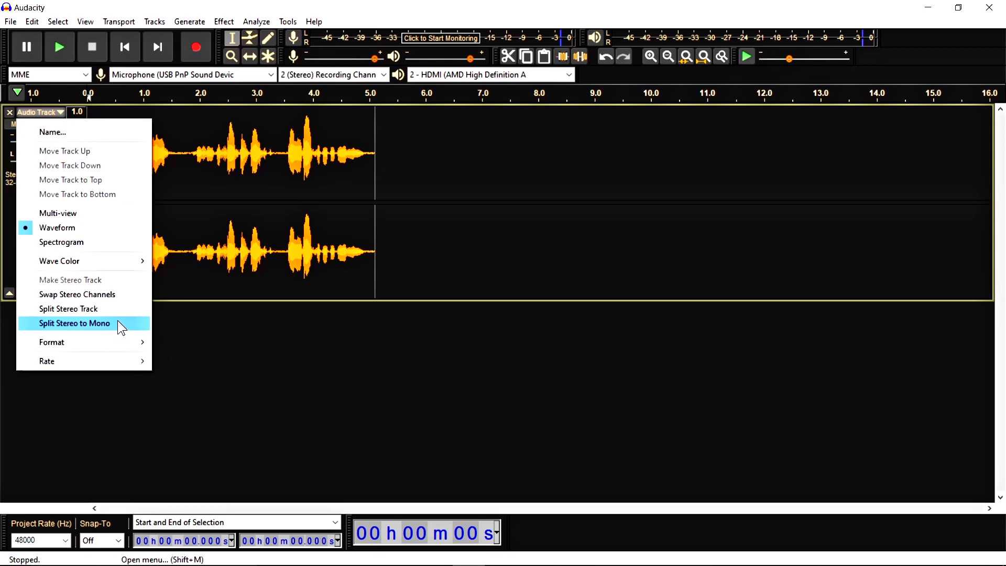
{"action": "mouse_move", "coordinate": [111, 332]}
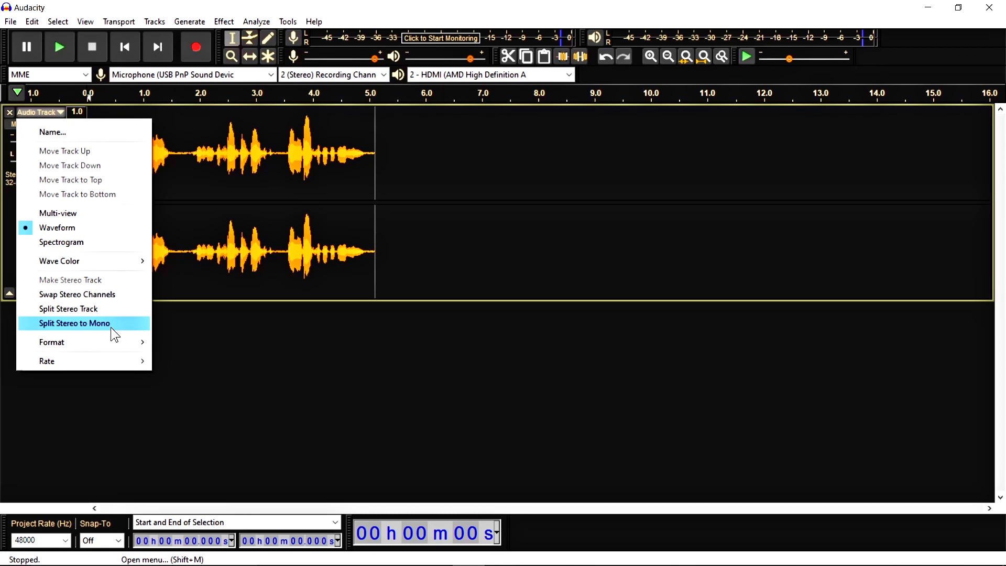
{"action": "mouse_move", "coordinate": [132, 337]}
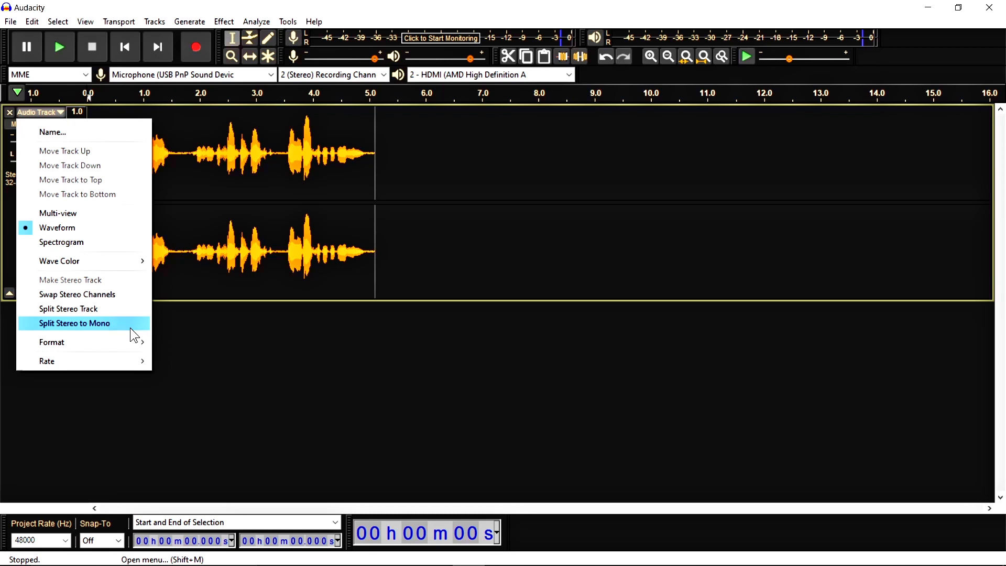
{"action": "left_click", "coordinate": [74, 323]}
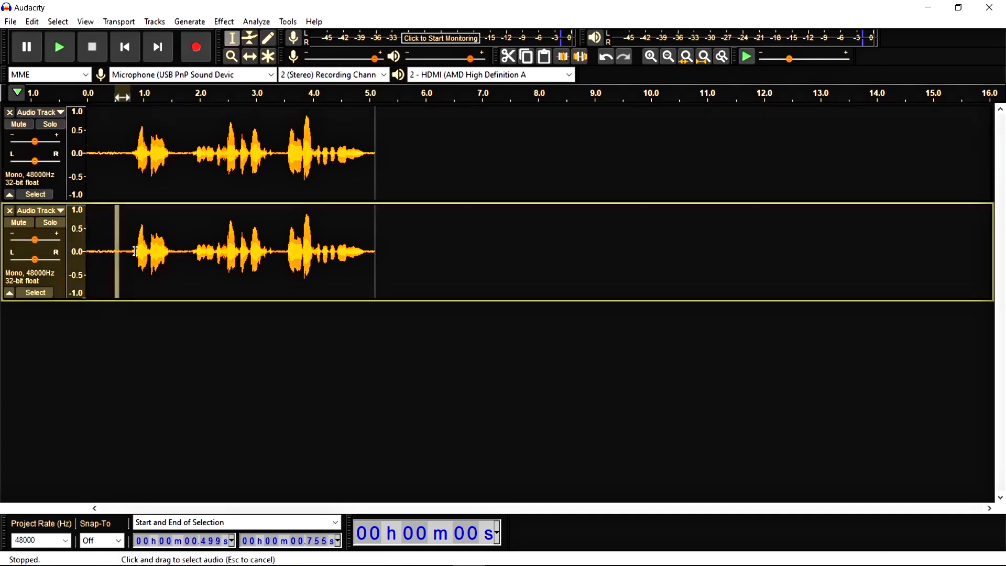
Select the lower track's first spoken word, from about 0.5 to 1.7 seconds
{"action": "left_click_drag", "start_coordinate": [117, 251], "coordinate": [181, 251]}
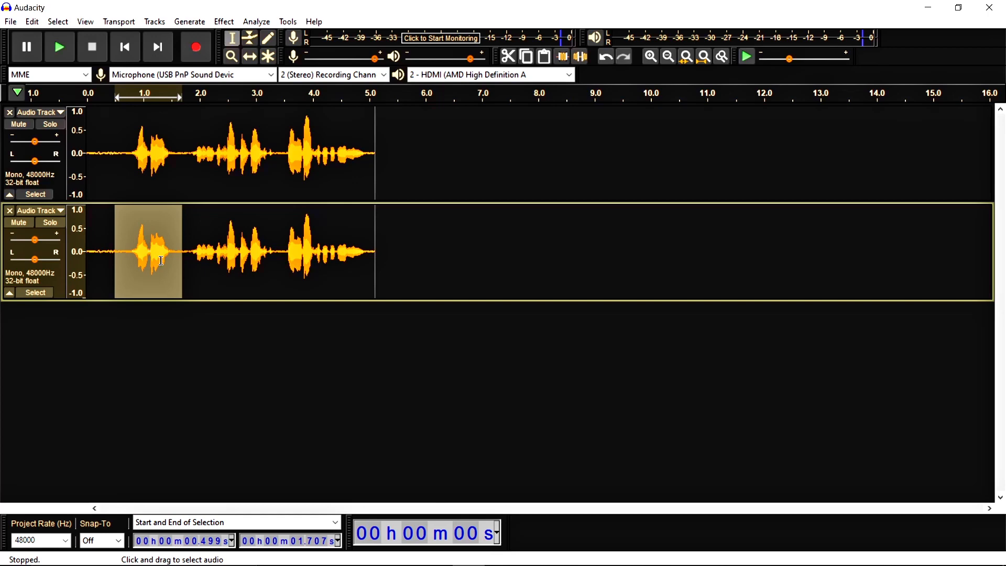
{"action": "mouse_move", "coordinate": [223, 21]}
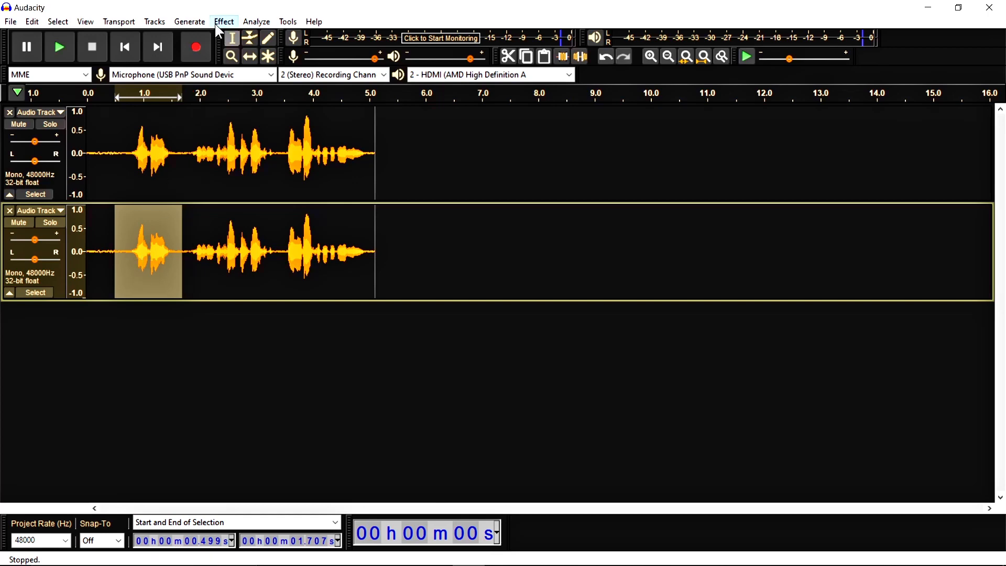
Apply the Invert effect to the selected 0.499–1.707 s stretch of the lower track
{"action": "left_click", "coordinate": [223, 21]}
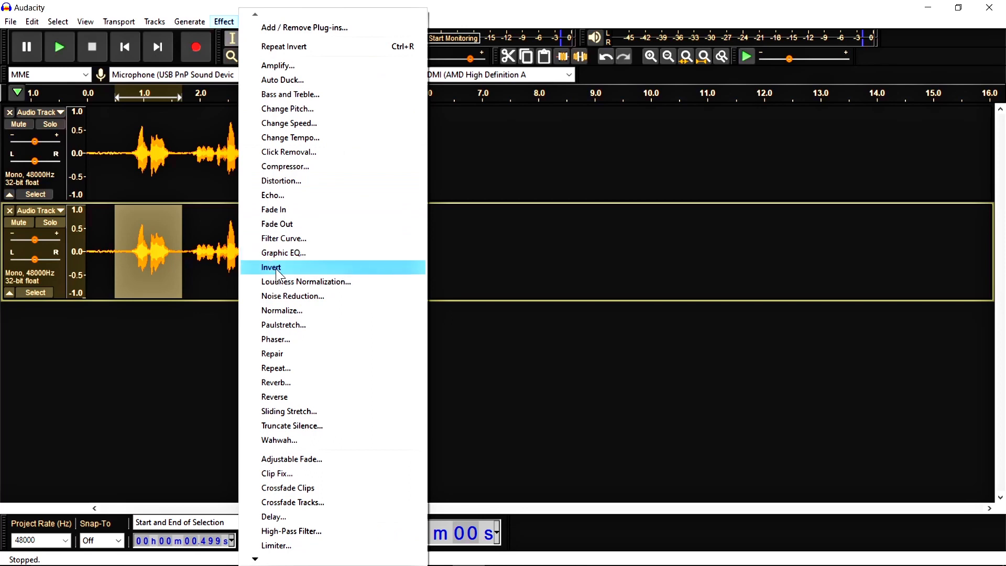
{"action": "mouse_move", "coordinate": [319, 274]}
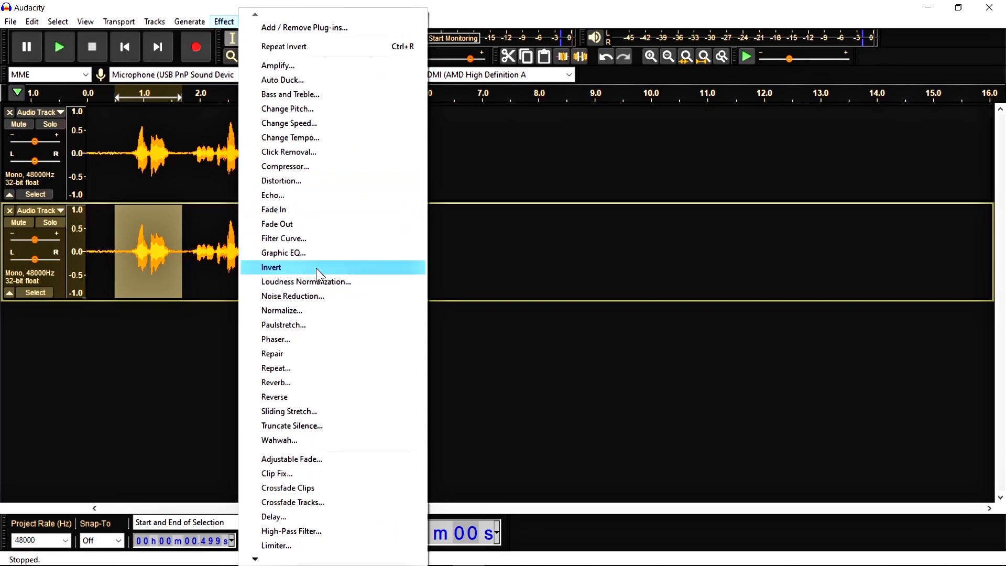
{"action": "mouse_move", "coordinate": [300, 274]}
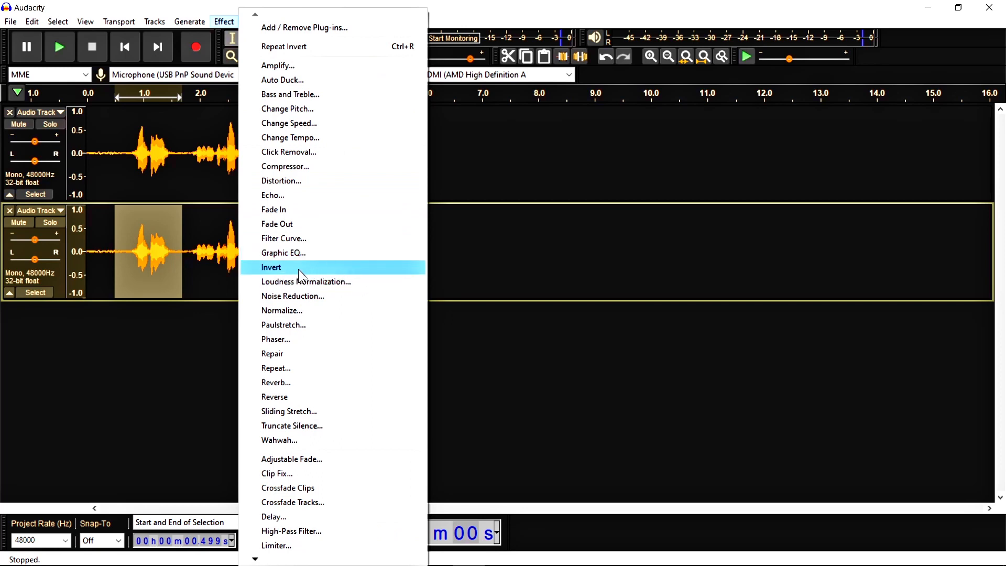
{"action": "left_click", "coordinate": [271, 266]}
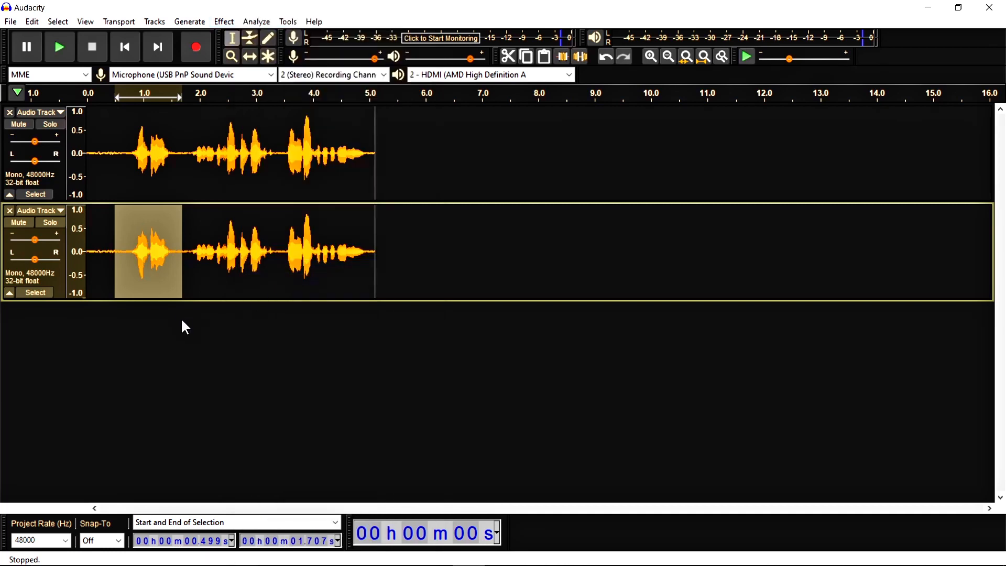
{"action": "mouse_move", "coordinate": [171, 277]}
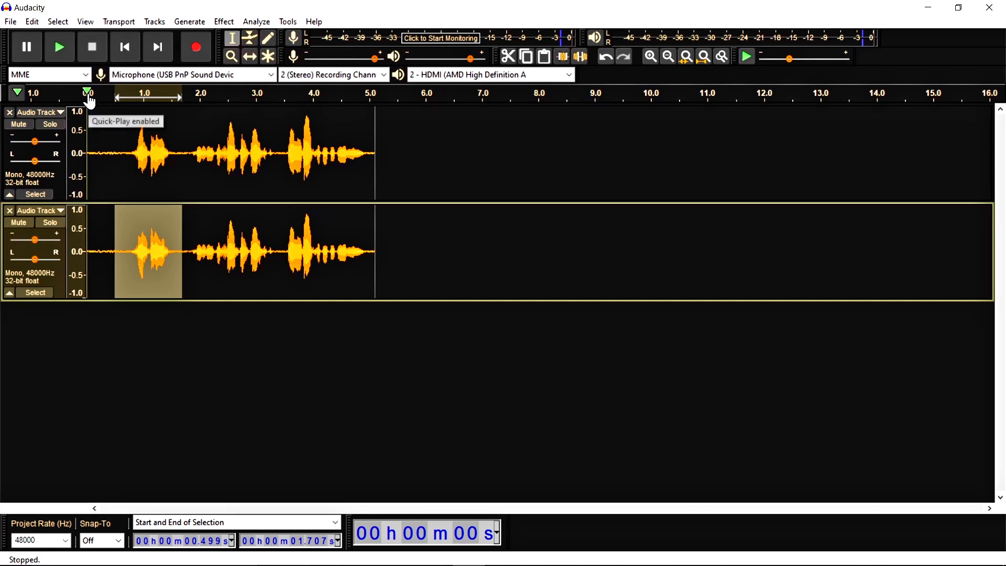
Play both mono tracks from the beginning, then stop playback
{"action": "left_click", "coordinate": [59, 46]}
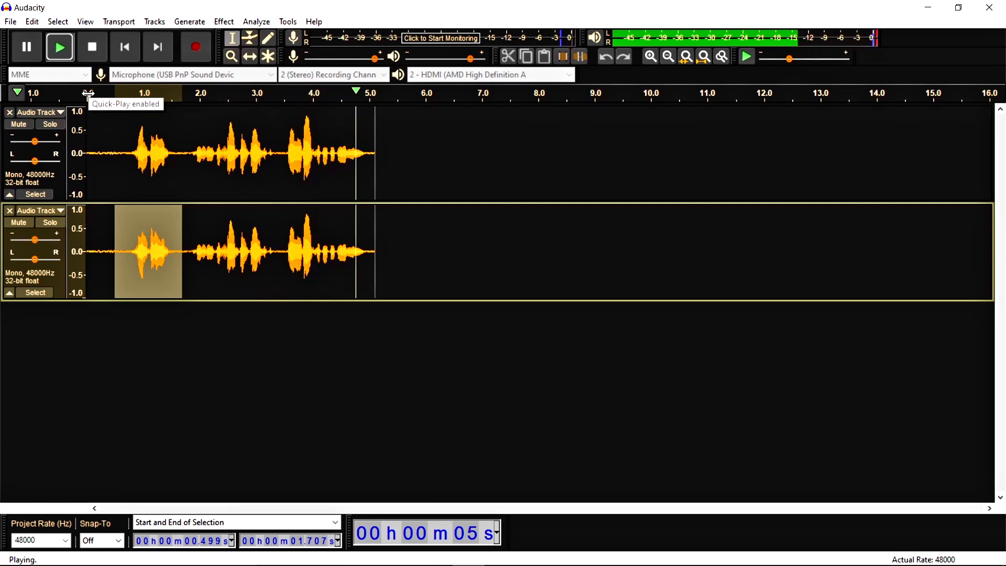
{"action": "left_click", "coordinate": [91, 46]}
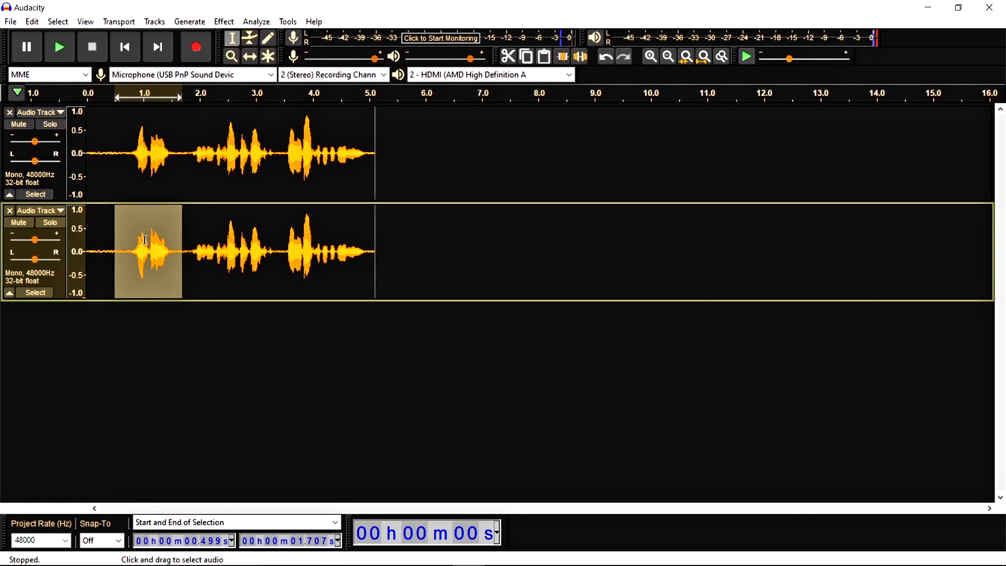
{"action": "mouse_move", "coordinate": [161, 249]}
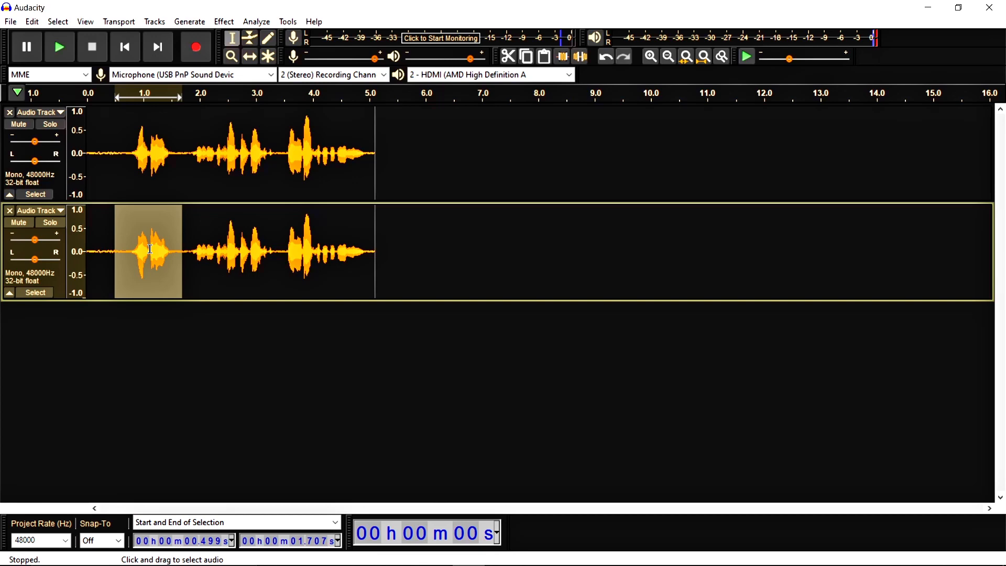
{"action": "mouse_move", "coordinate": [128, 249]}
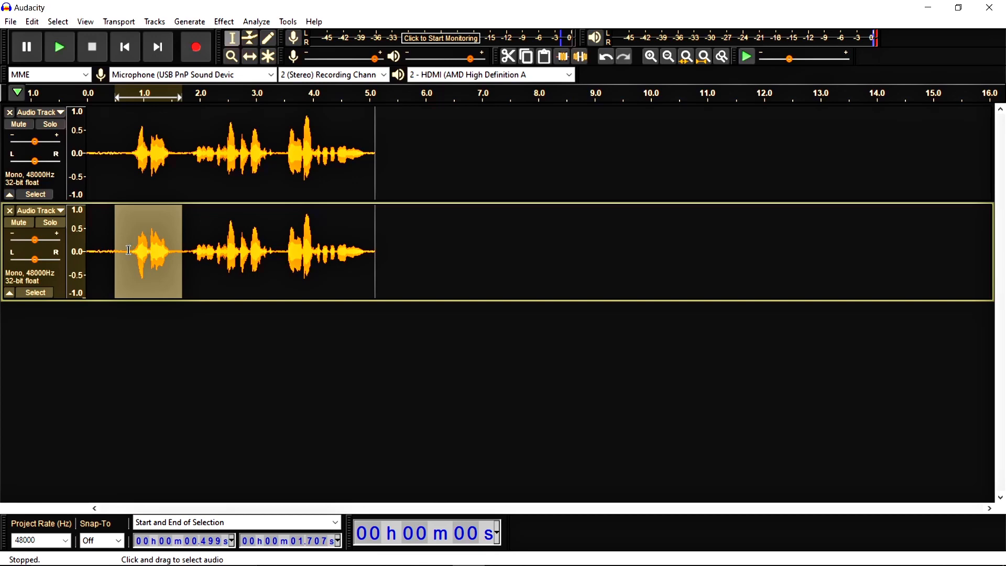